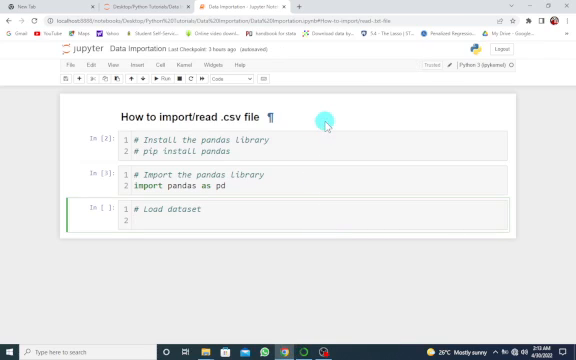
mouse_move(302, 112)
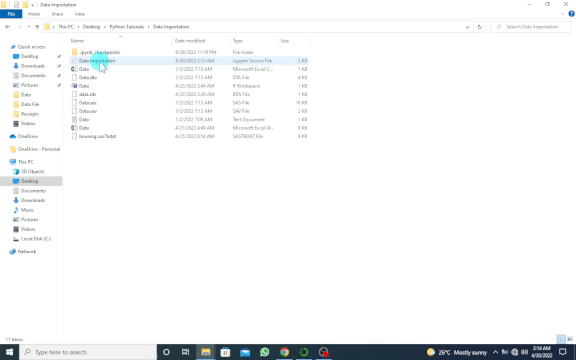
mouse_move(96, 96)
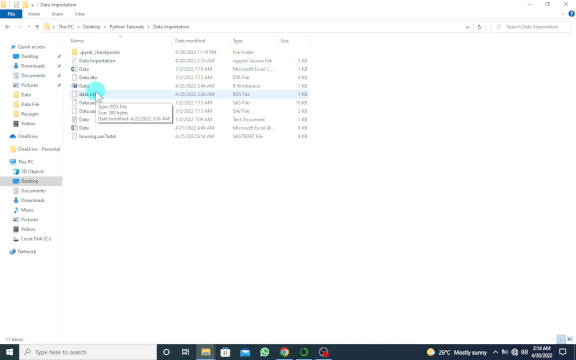
- Select the Data CSV file in the project folder to check its type
left_click(84, 76)
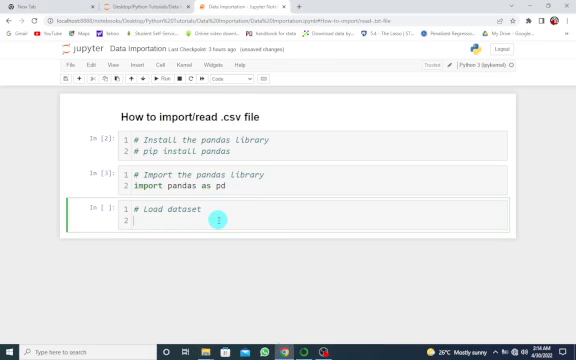
- Write csv_data = pd.read_csv("Data.csv") in the Load dataset cell
type("csv_")
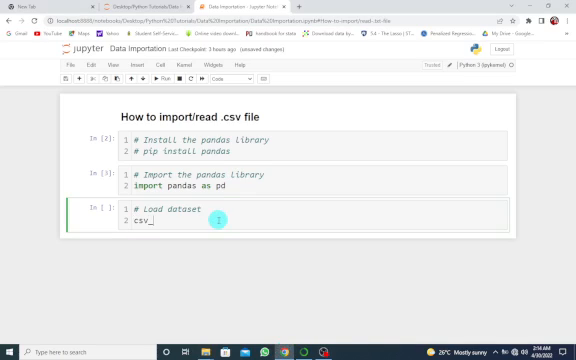
type("data =")
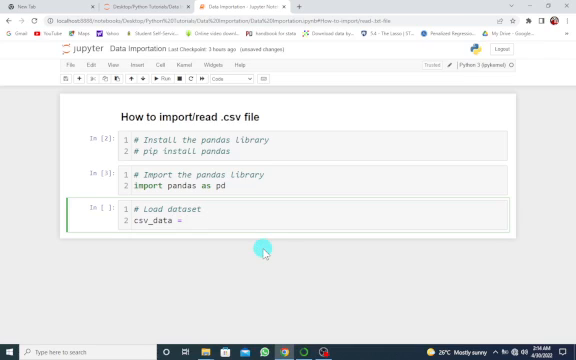
type("pd")
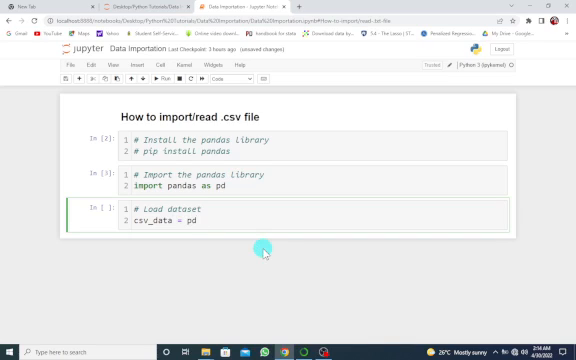
type(".read")
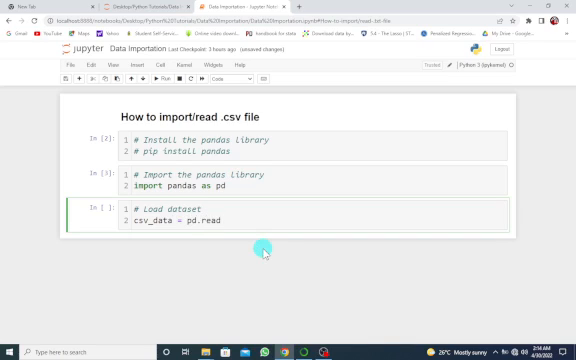
type("_csv(")
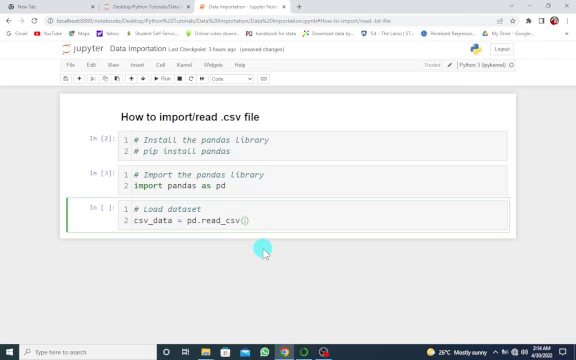
type("\"\"")
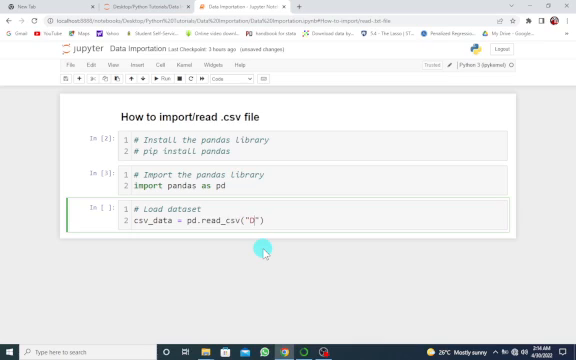
type("Data.s")
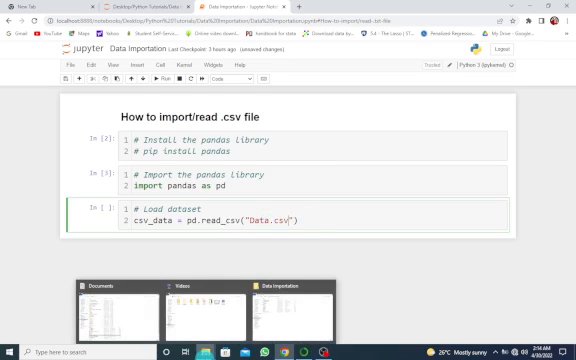
- Return to File Explorer, dismiss the Cortana panel and confirm Data.csv sits beside the notebook
left_click(302, 302)
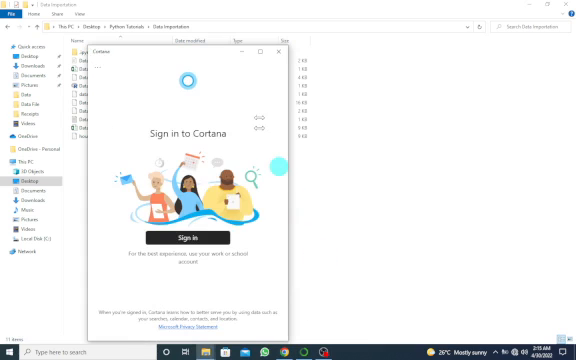
left_click(284, 52)
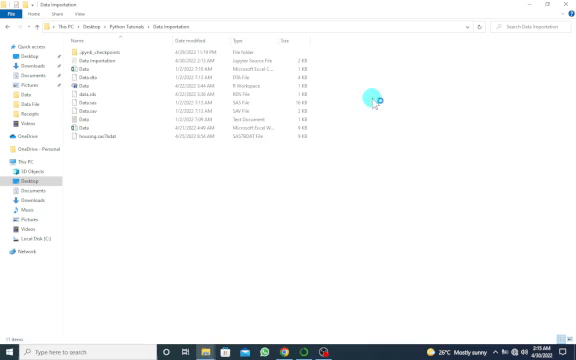
left_click(100, 60)
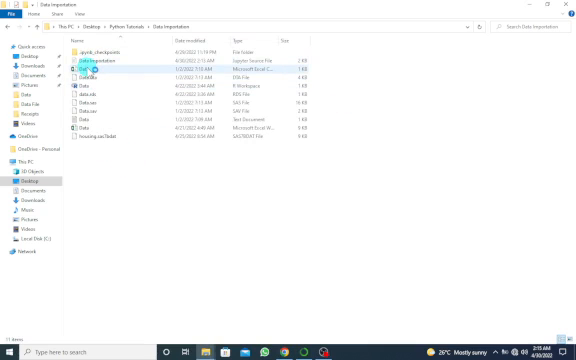
left_click(308, 252)
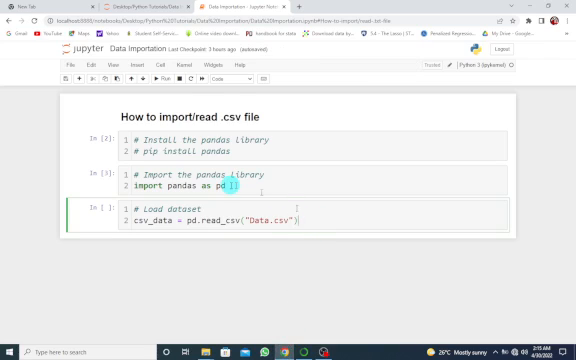
- Insert a new cell below with the comment # view the first 5 observations
left_click(152, 76)
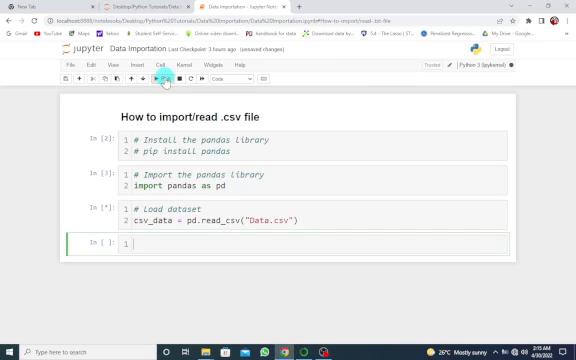
left_click(154, 78)
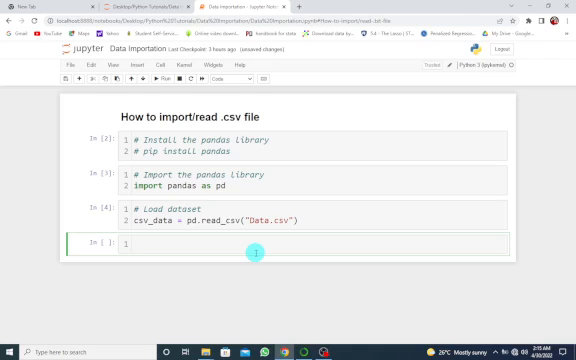
type("#")
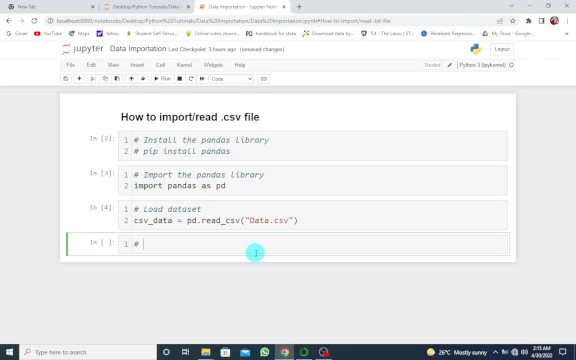
type("view")
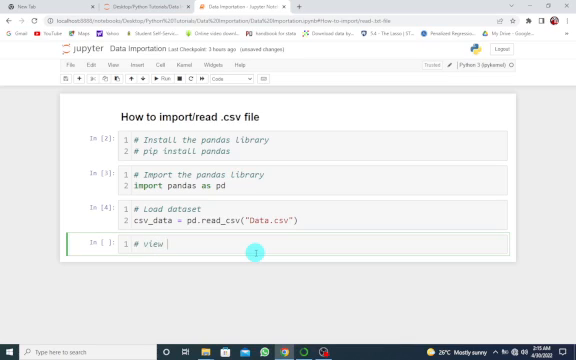
type("the fir")
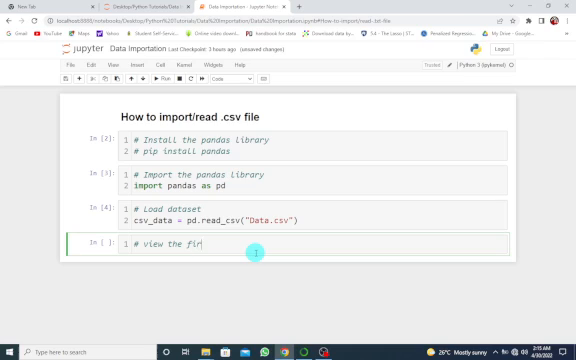
type("st 5 observations")
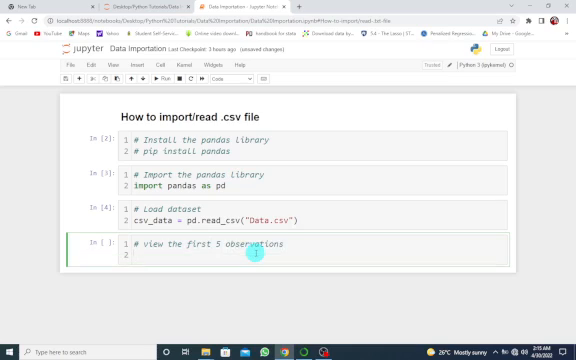
- Add csv_data.head() to show the first Gender, Age, Height rows
type("csv_data")
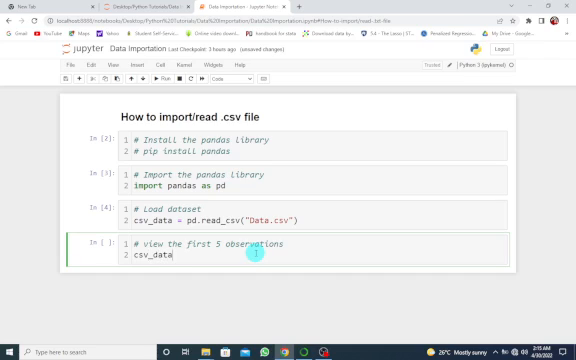
type(".")
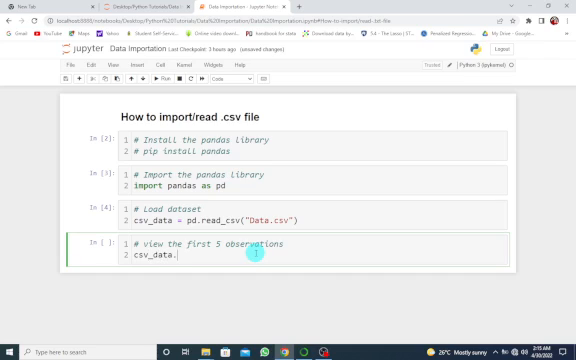
type("head(")
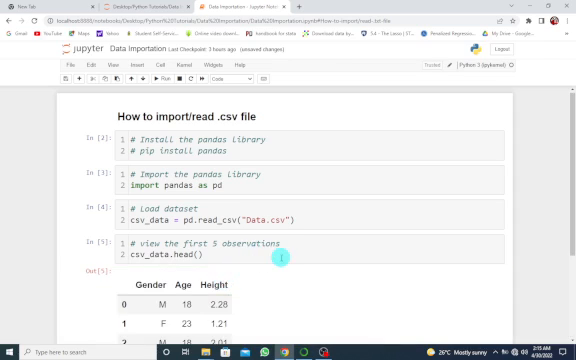
- Scroll down past the csv_data.tail() output to the Structure of dataset cell
scroll("down", 3)
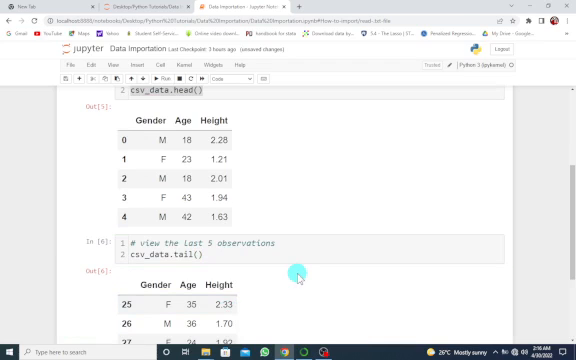
scroll("down", 3)
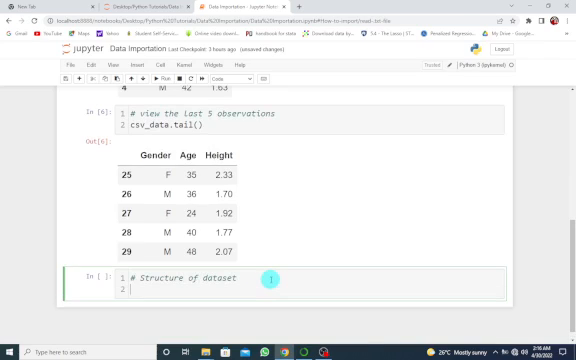
- Run csv_data.info() under Structure of dataset, listing 30 entries and column types, then return to the top
type("csv_data.info(")
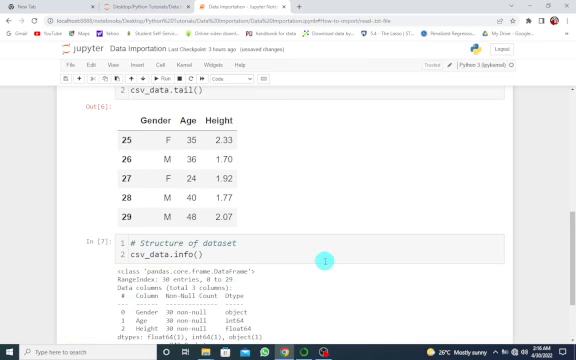
scroll("down", 3)
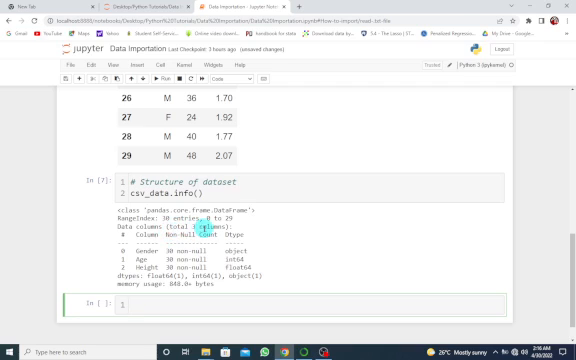
scroll("up", 3)
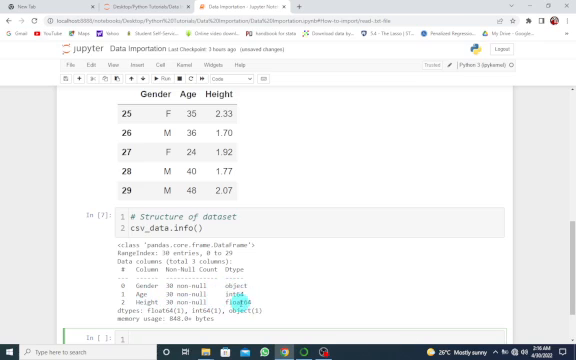
scroll("up", 3)
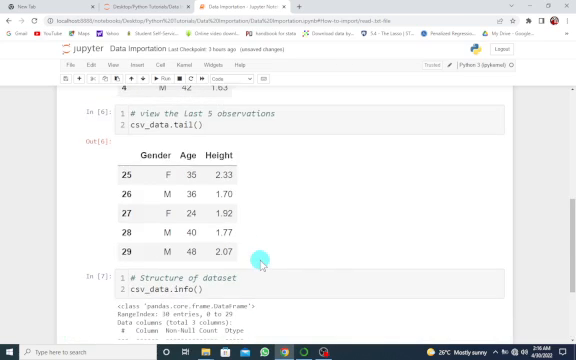
scroll("up", 3)
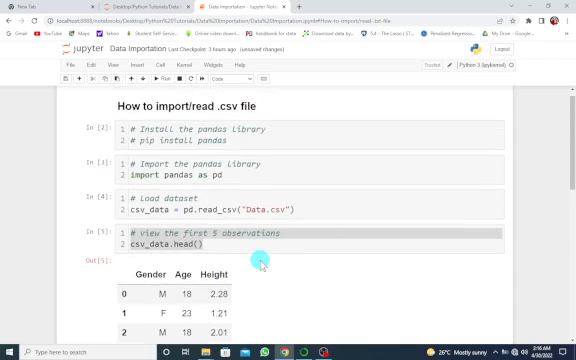